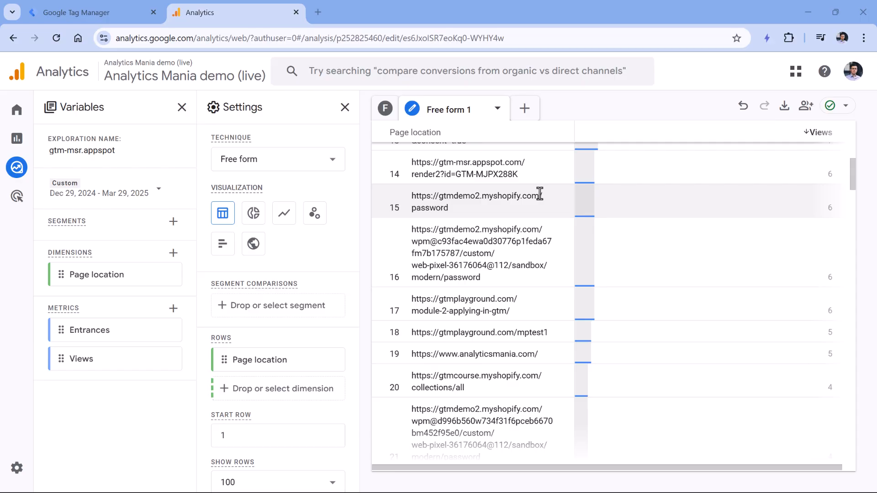
{"action": "mouse_move", "coordinate": [521, 165]}
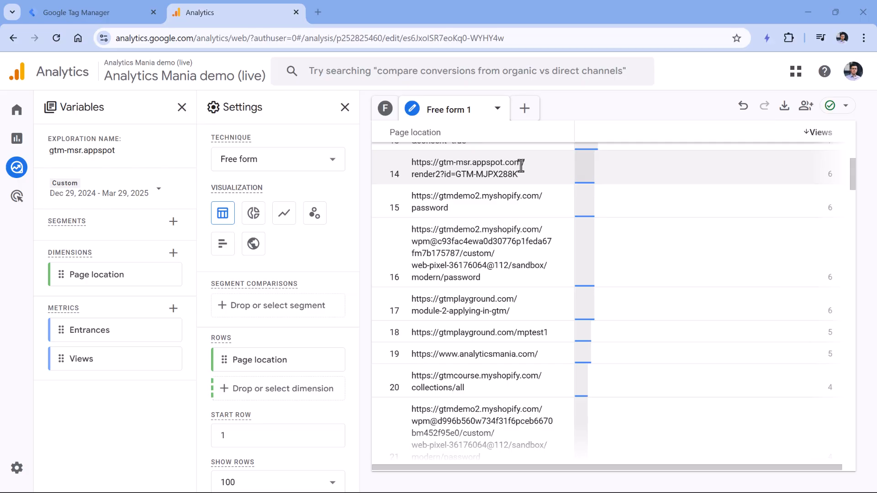
{"action": "mouse_move", "coordinate": [515, 215]}
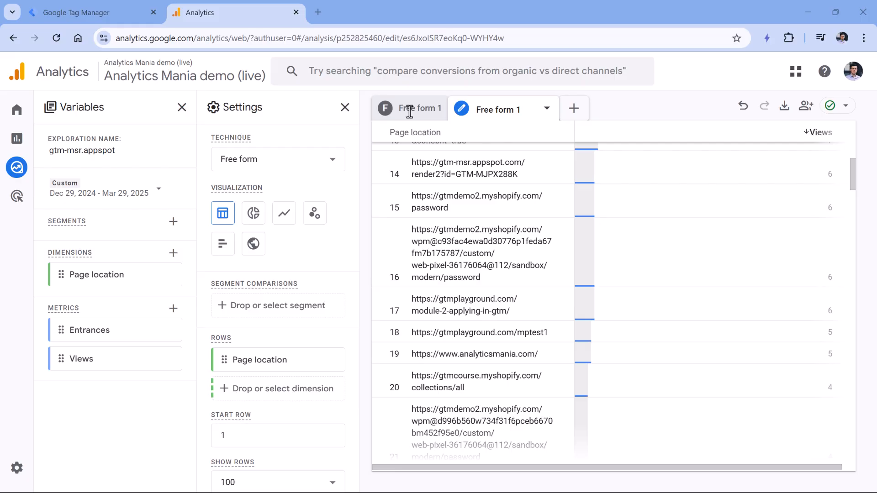
Step: Switch the exploration to a line chart of daily entrances for the gtm-msr.appspot.com render page
{"action": "left_click", "coordinate": [283, 213]}
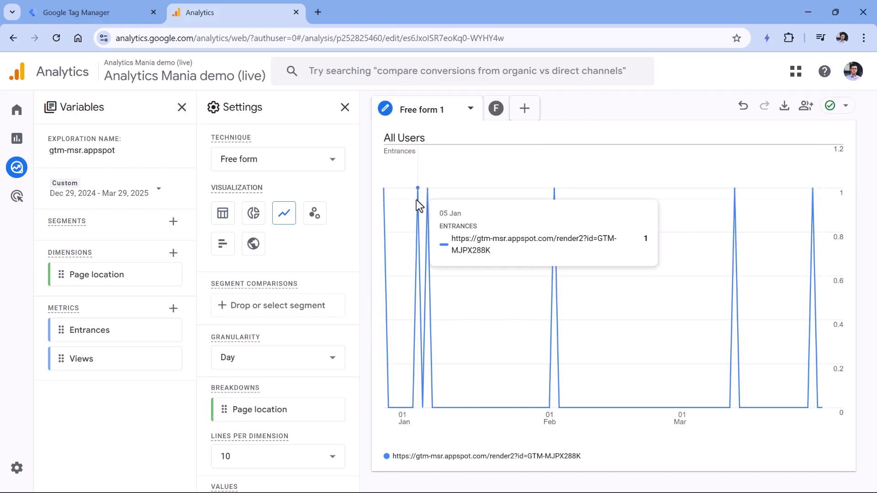
{"action": "mouse_move", "coordinate": [738, 201]}
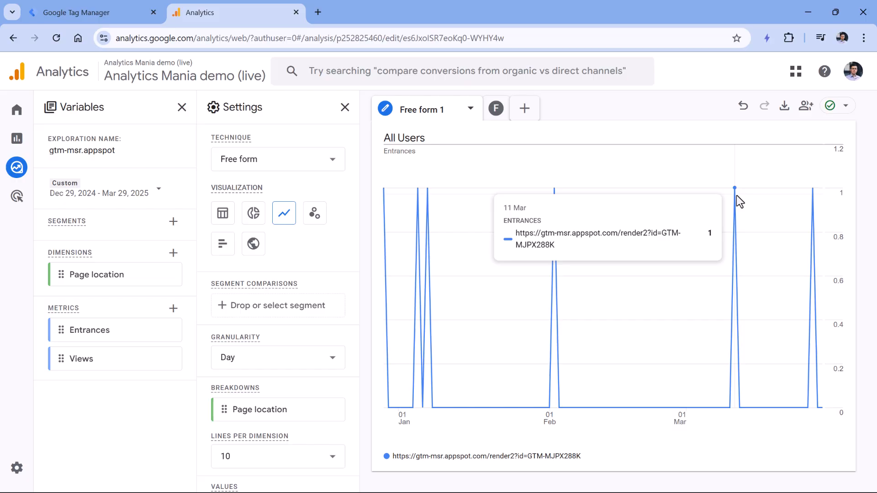
{"action": "mouse_move", "coordinate": [813, 205]}
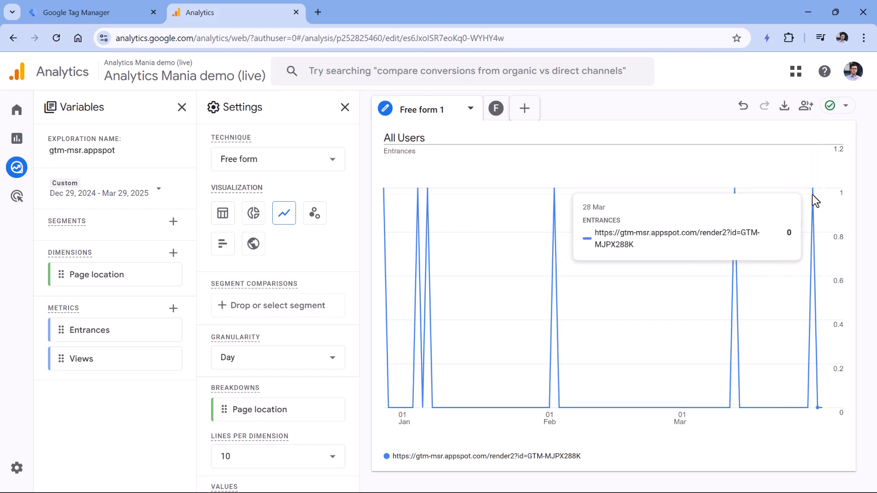
{"action": "mouse_move", "coordinate": [811, 188]}
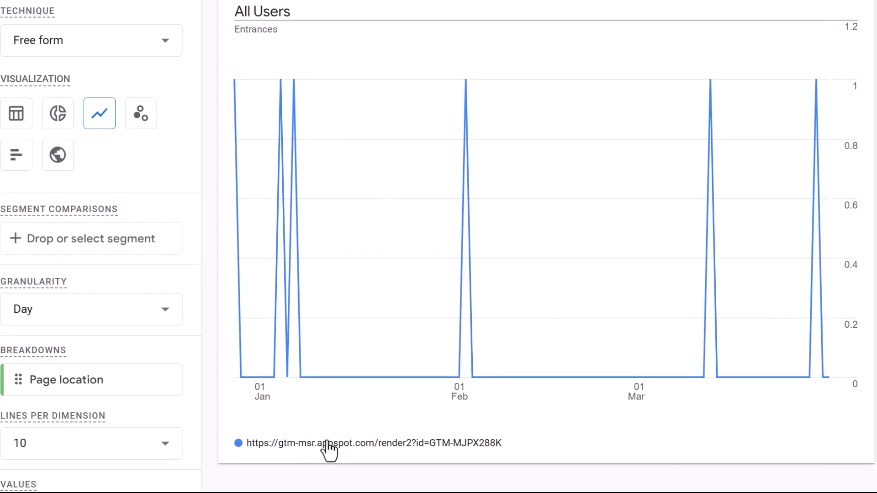
{"action": "mouse_move", "coordinate": [287, 378]}
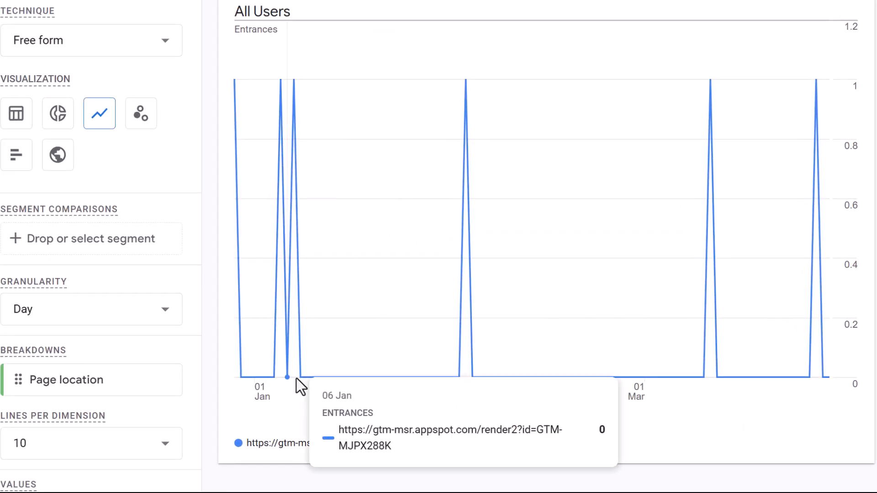
{"action": "mouse_move", "coordinate": [334, 62]}
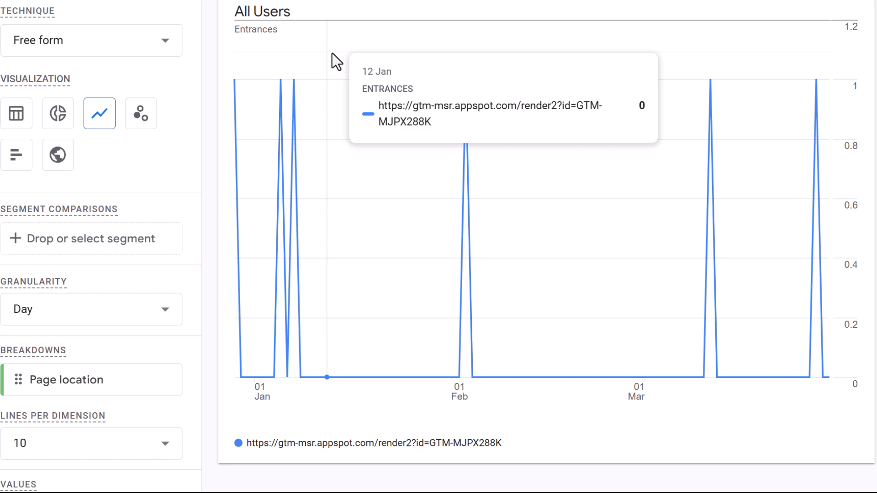
{"action": "mouse_move", "coordinate": [297, 93]}
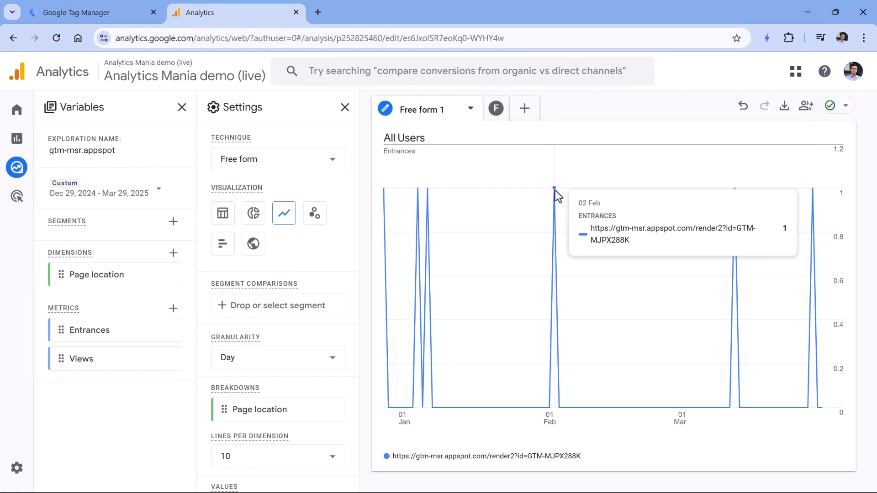
{"action": "mouse_move", "coordinate": [663, 224]}
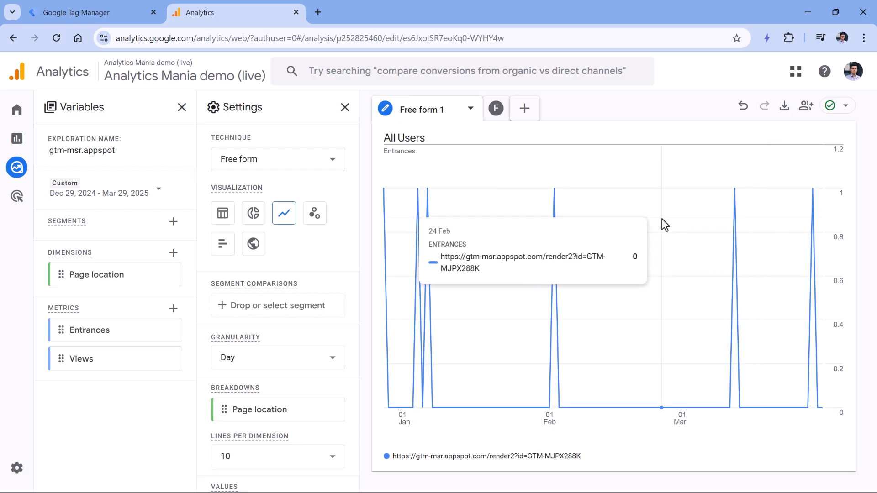
{"action": "mouse_move", "coordinate": [160, 144]}
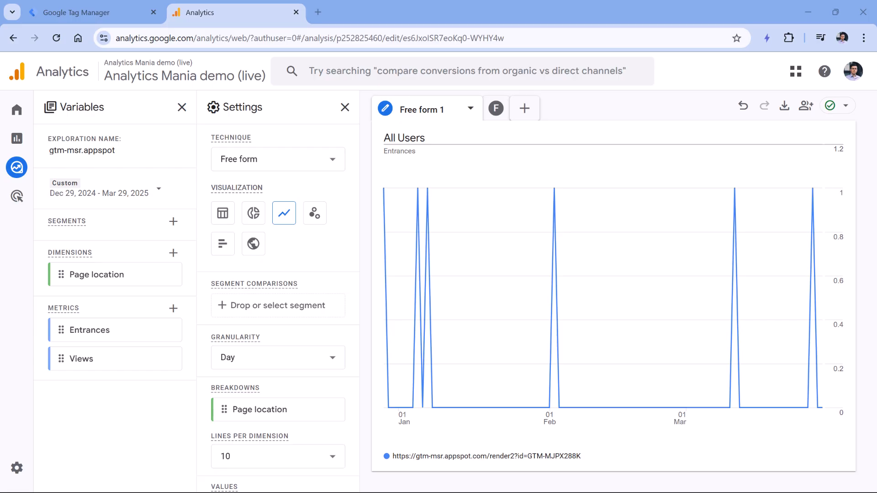
{"action": "mouse_move", "coordinate": [456, 472]}
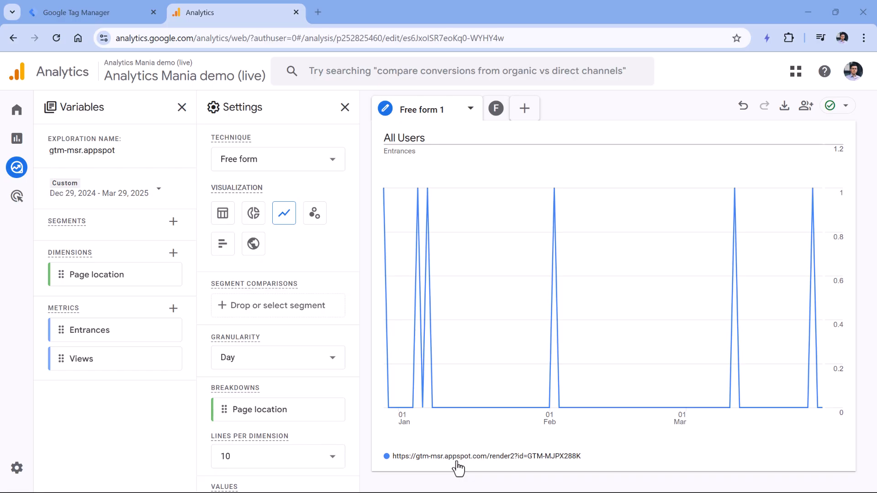
{"action": "mouse_move", "coordinate": [126, 57]}
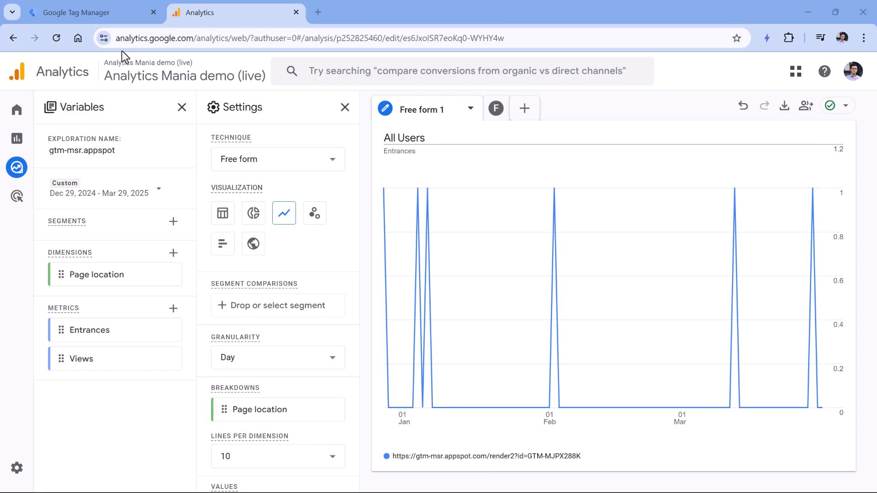
Step: Return to the Tag Manager container and start a new Custom Event trigger
{"action": "left_click", "coordinate": [78, 13]}
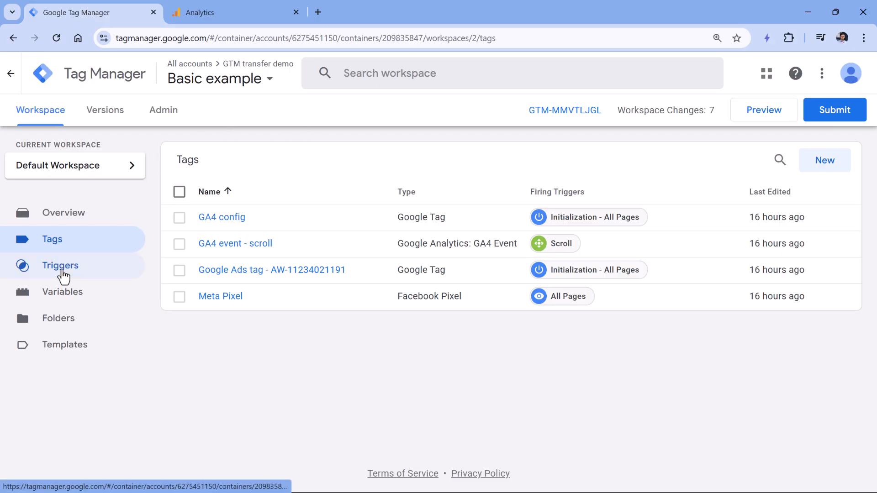
{"action": "left_click", "coordinate": [60, 265]}
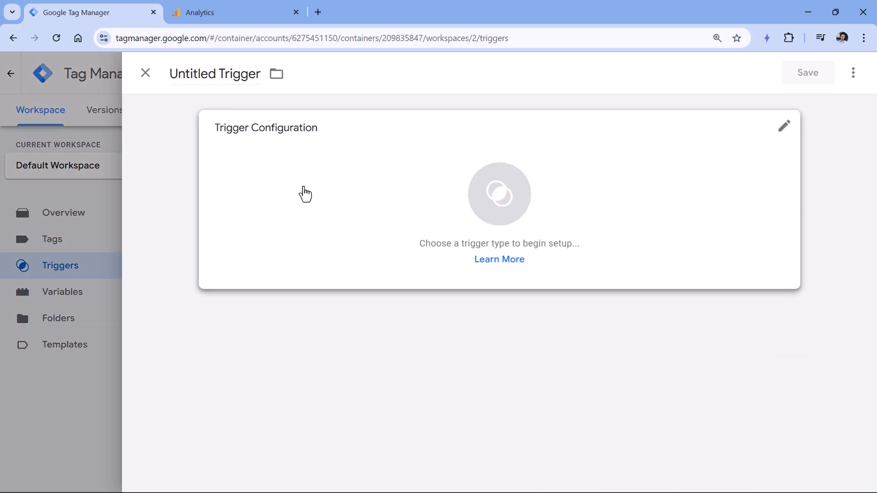
{"action": "left_click", "coordinate": [784, 126]}
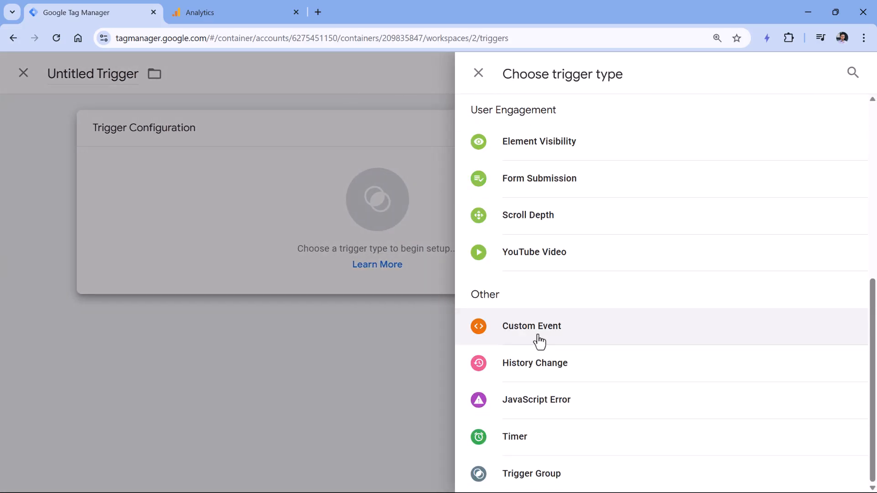
{"action": "left_click", "coordinate": [532, 326]}
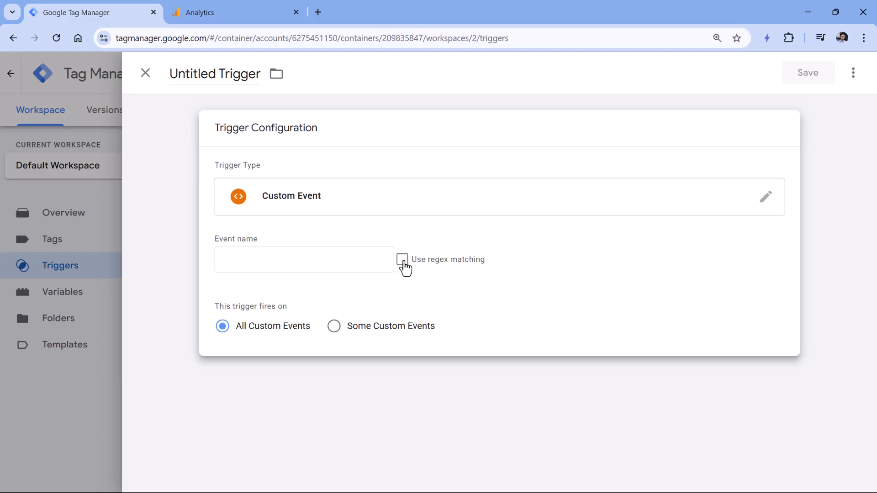
Step: Match the event name .* as a regular expression, firing only on some custom events
{"action": "left_click", "coordinate": [402, 260]}
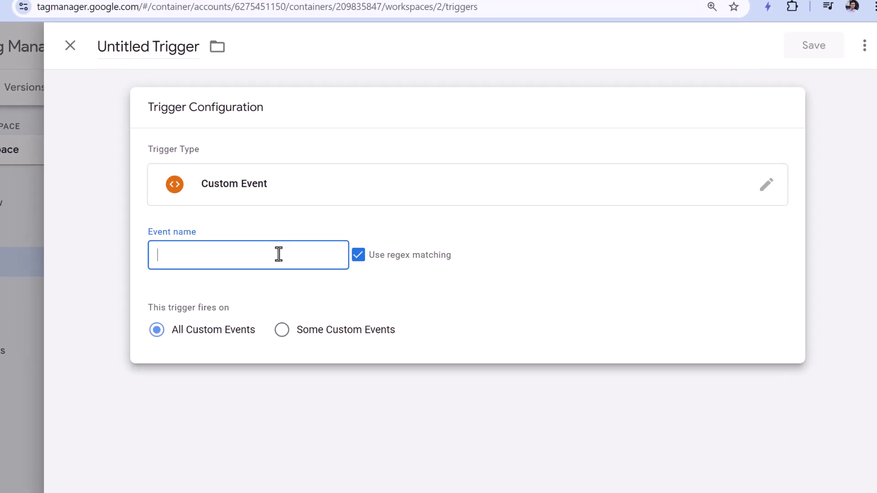
{"action": "type", "text": ".*"}
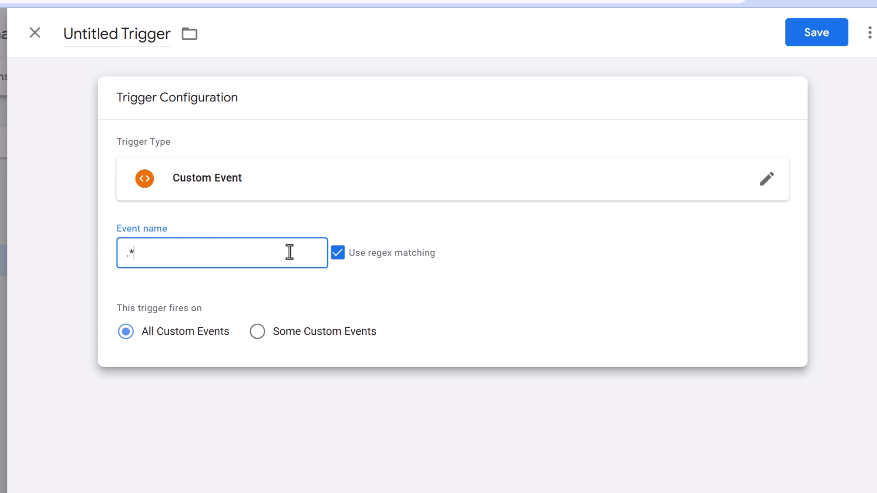
{"action": "left_click", "coordinate": [257, 331]}
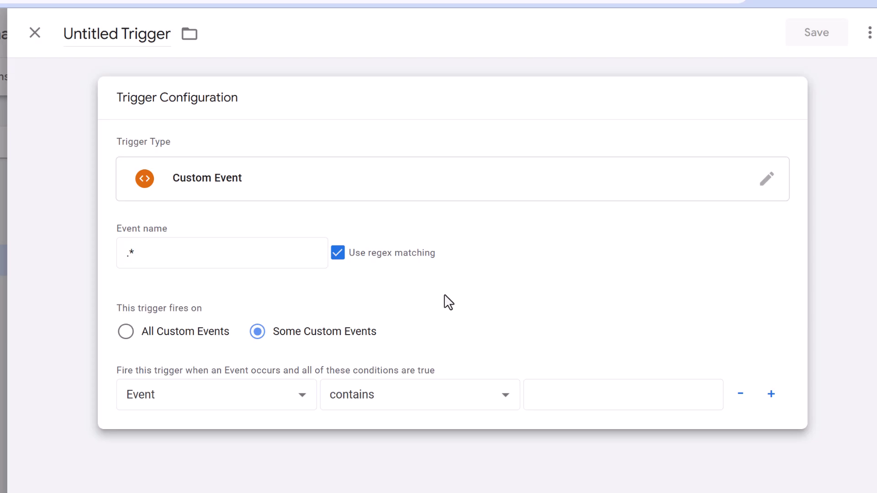
{"action": "mouse_move", "coordinate": [363, 384]}
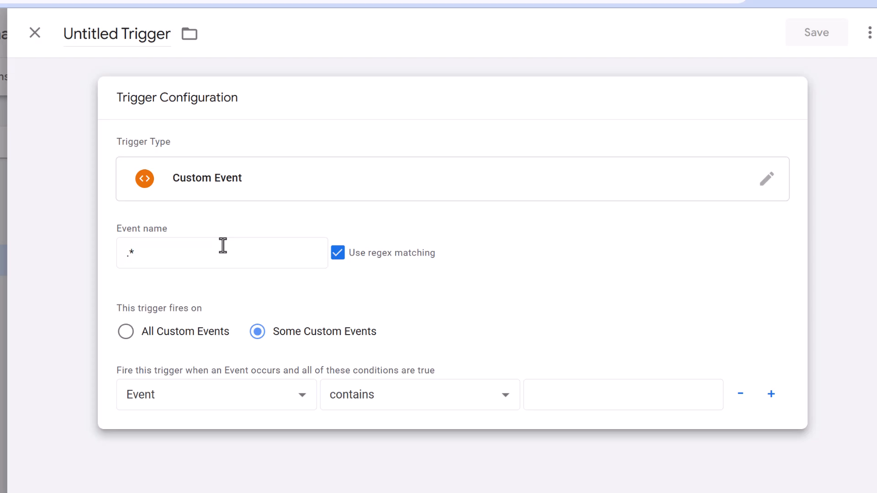
{"action": "mouse_move", "coordinate": [220, 242]}
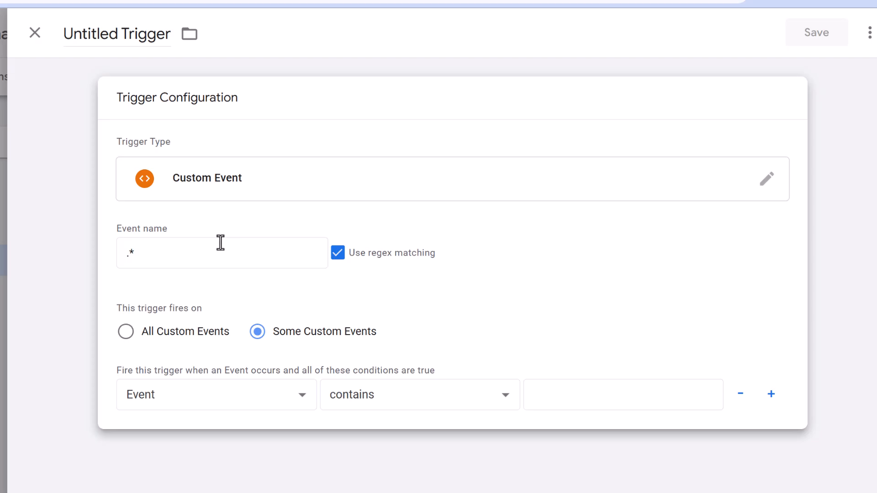
Step: Add the condition Page Hostname does not contain example.com and begin naming the trigger 'bl'
{"action": "left_click", "coordinate": [216, 394]}
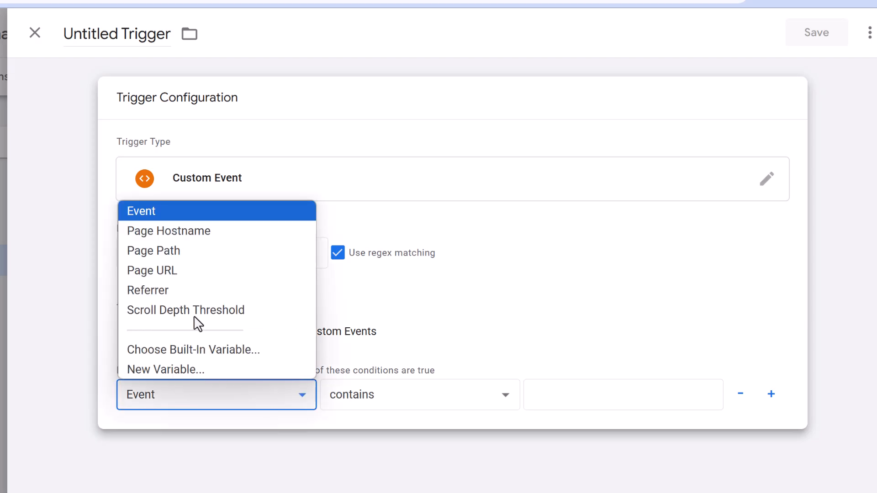
{"action": "left_click", "coordinate": [168, 231]}
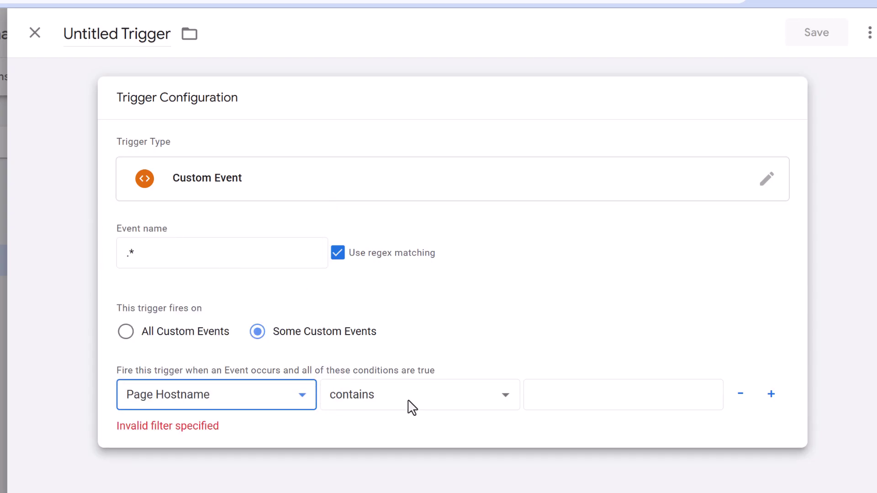
{"action": "left_click", "coordinate": [419, 394]}
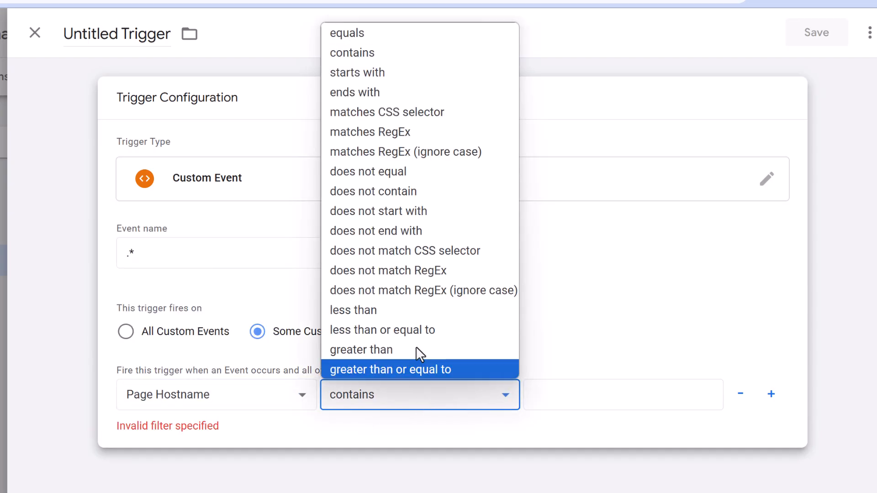
{"action": "left_click", "coordinate": [373, 192]}
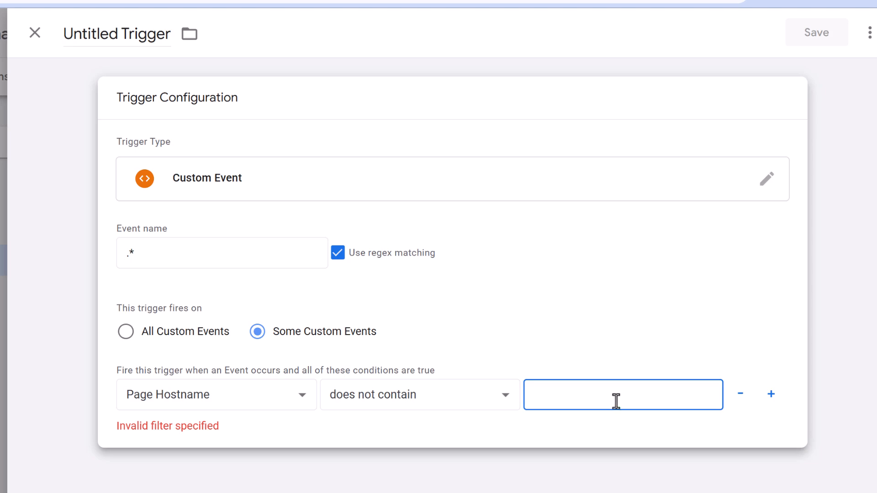
{"action": "type", "text": "example.com"}
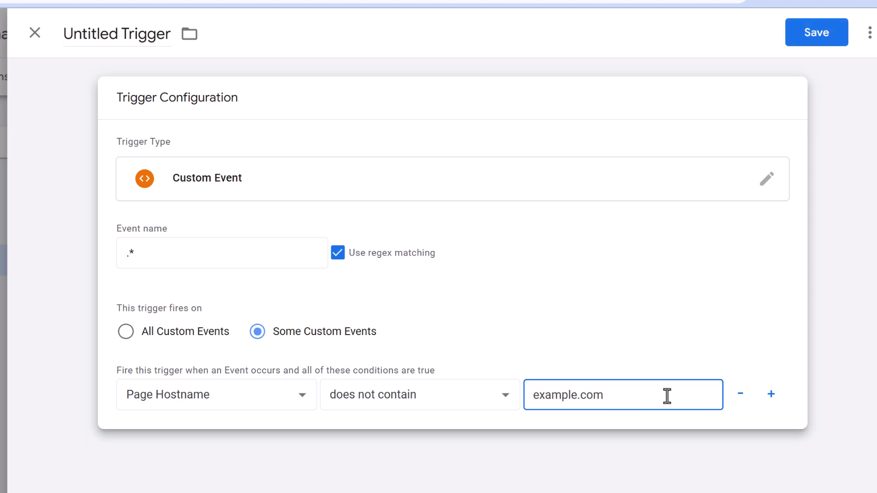
{"action": "mouse_move", "coordinate": [389, 226]}
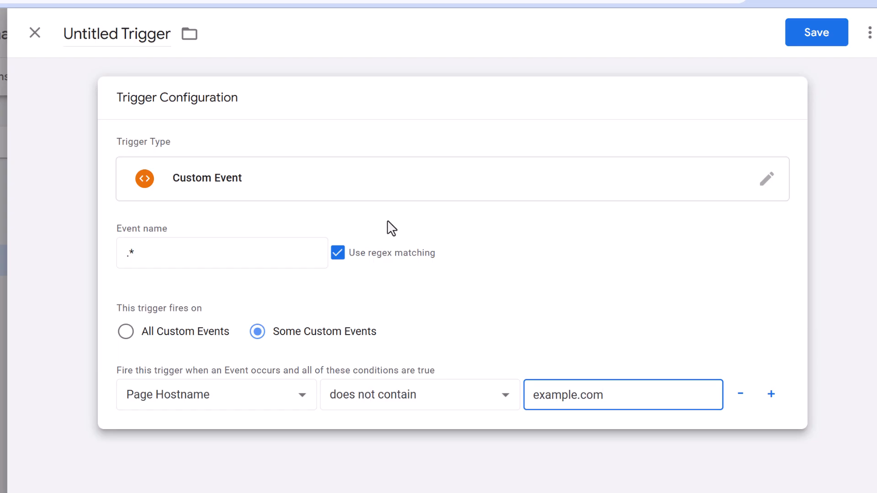
{"action": "type", "text": "blocking - other domains"}
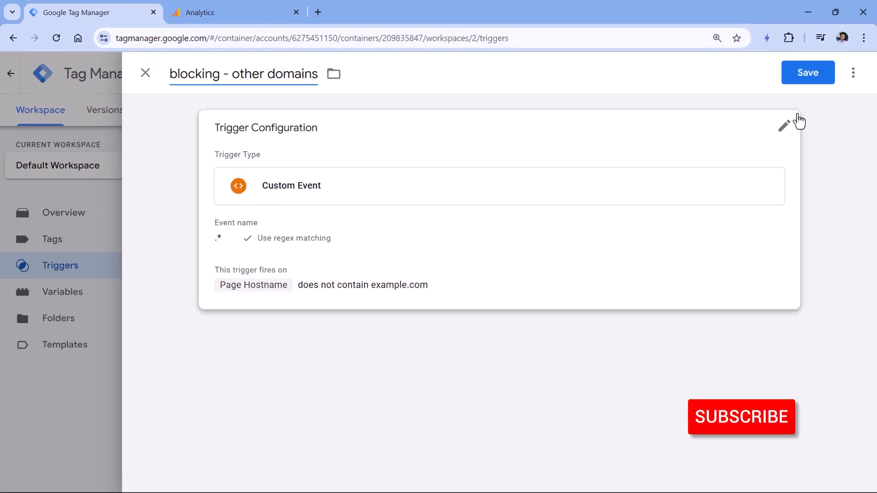
Step: Save the trigger as 'blocking - other domains' into the triggers list
{"action": "left_click", "coordinate": [807, 73]}
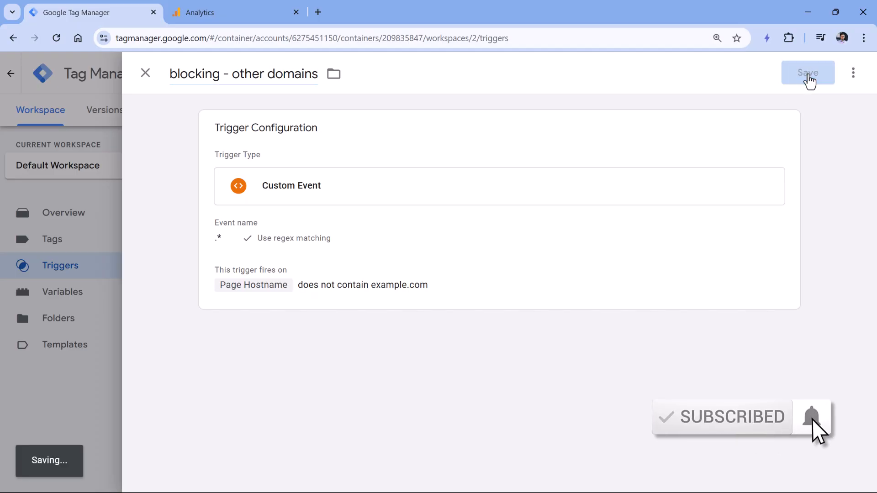
{"action": "left_click", "coordinate": [808, 73]}
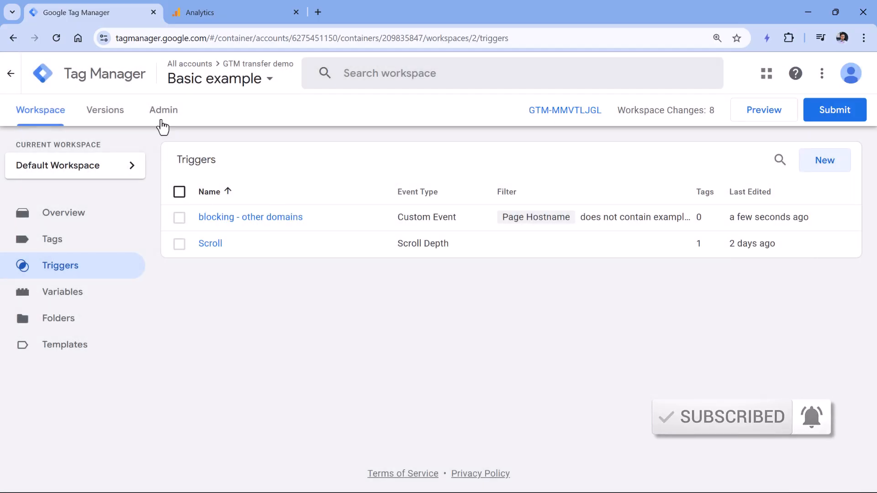
Step: Select all four tags and apply 'blocking - other domains' as a firing exception to them
{"action": "left_click", "coordinate": [52, 239]}
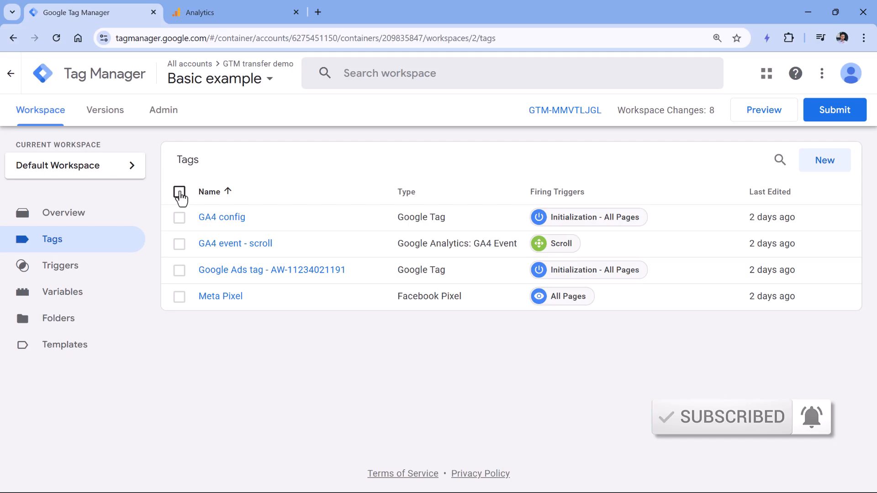
{"action": "left_click", "coordinate": [179, 192]}
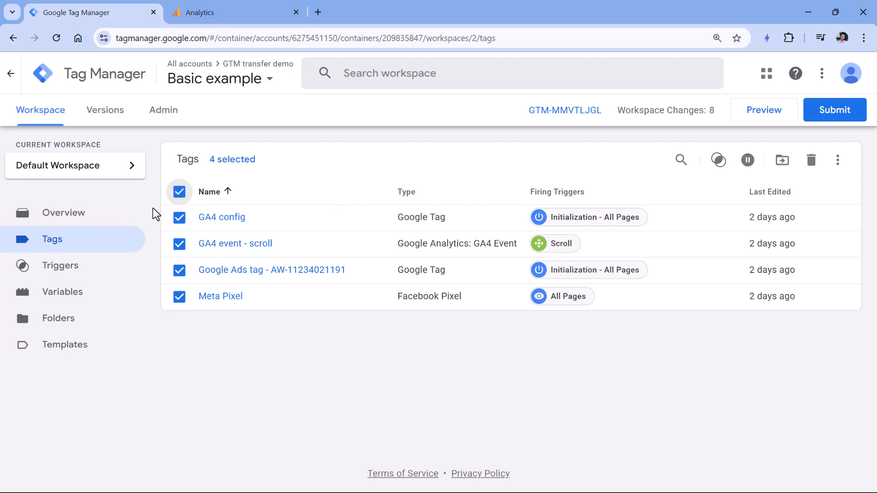
{"action": "mouse_move", "coordinate": [718, 160]}
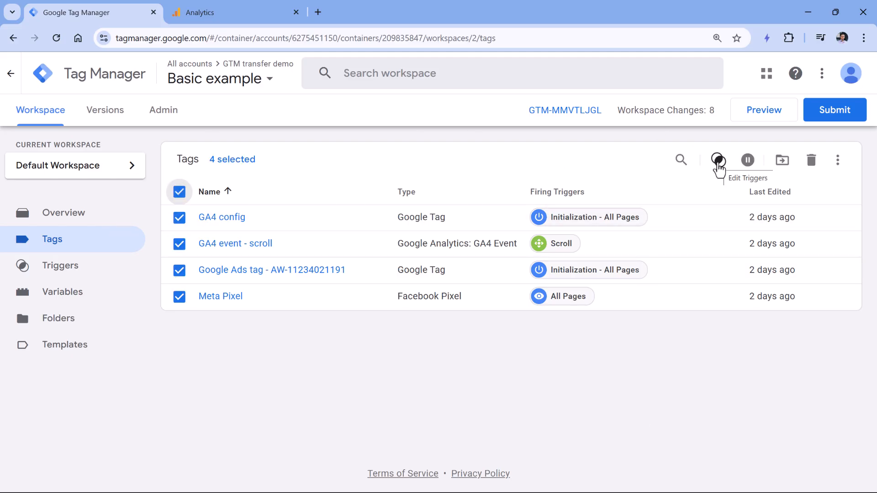
{"action": "left_click", "coordinate": [718, 160]}
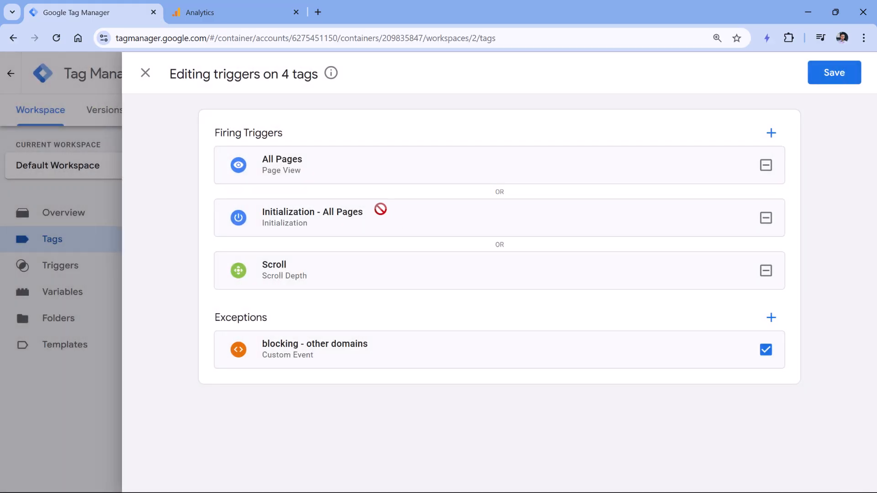
{"action": "left_click", "coordinate": [834, 72]}
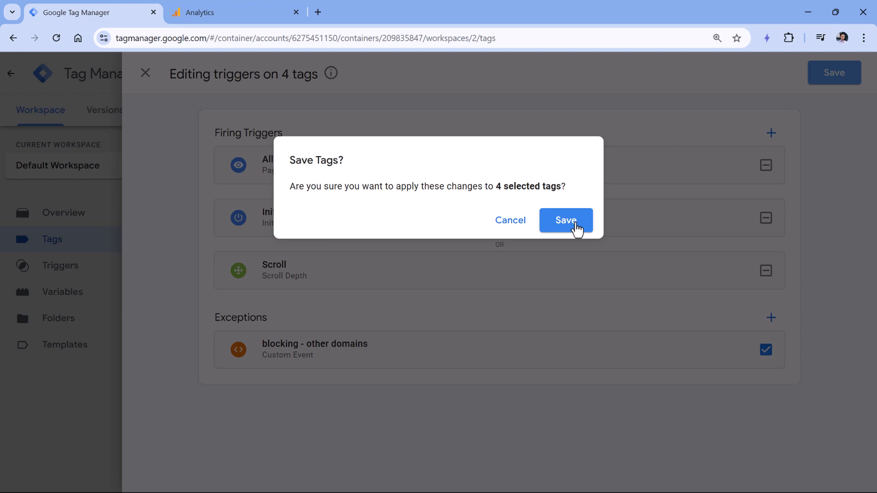
{"action": "left_click", "coordinate": [565, 220]}
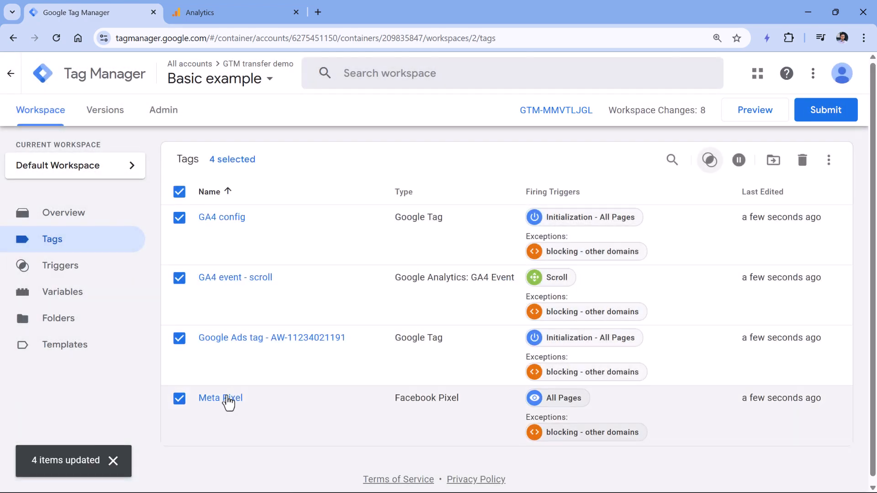
{"action": "mouse_move", "coordinate": [595, 444]}
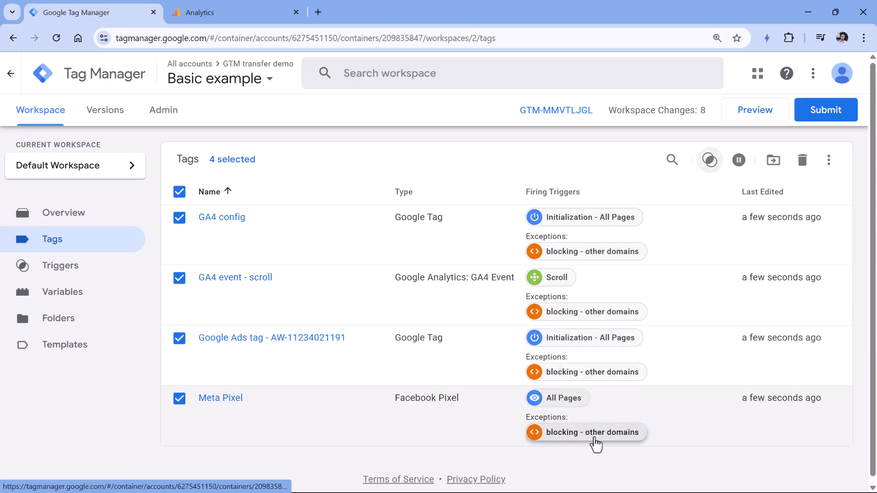
{"action": "mouse_move", "coordinate": [220, 398]}
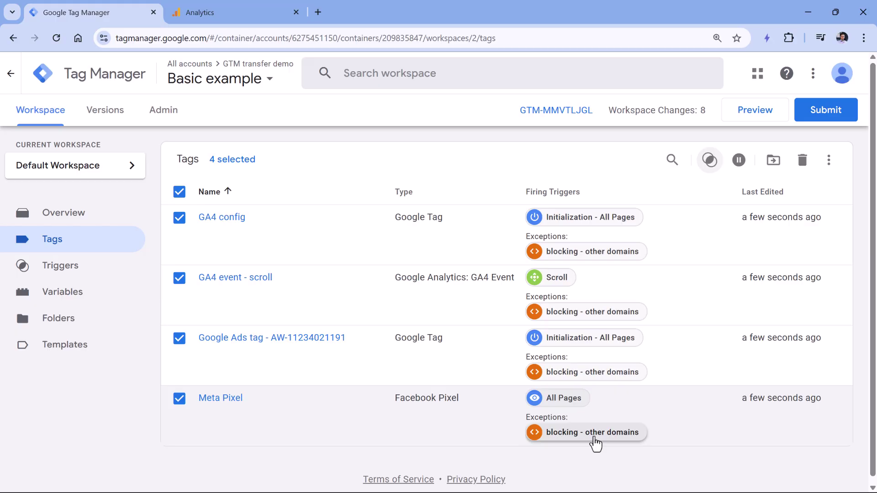
Step: Review the 'blocking - other domains' trigger details from the tags list, then close it
{"action": "left_click", "coordinate": [585, 432]}
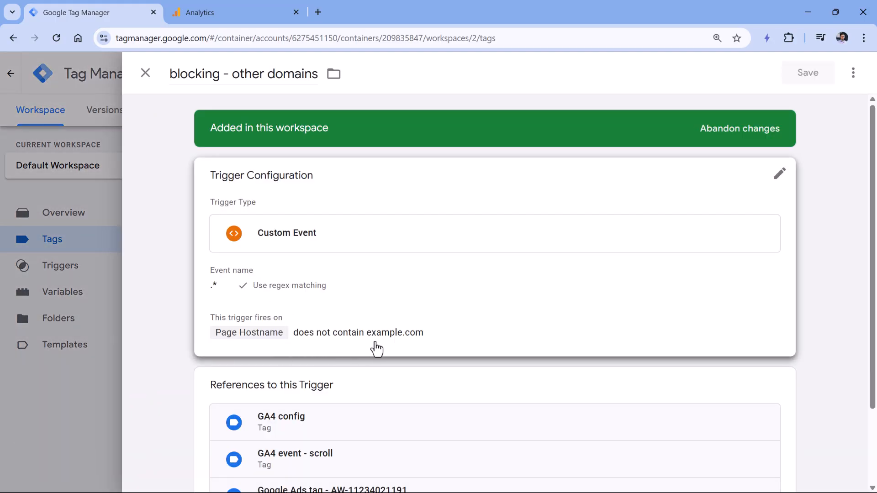
{"action": "mouse_move", "coordinate": [411, 347]}
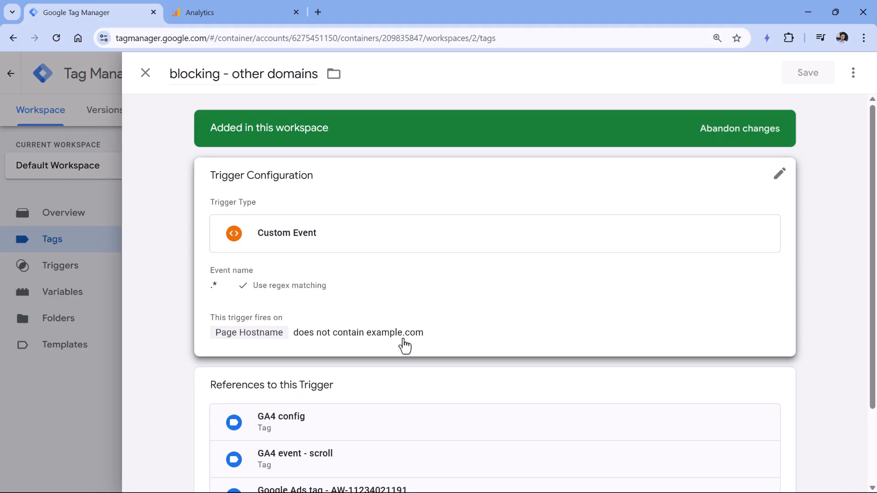
{"action": "left_click", "coordinate": [146, 73]}
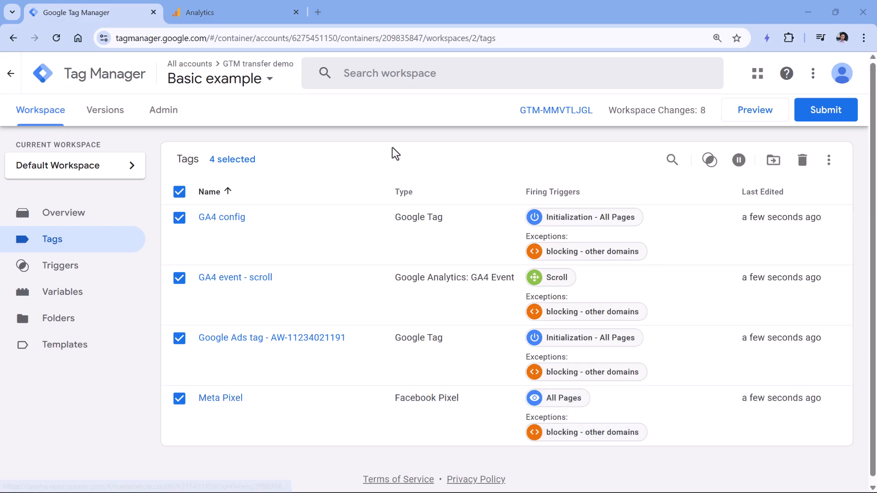
{"action": "mouse_move", "coordinate": [207, 224]}
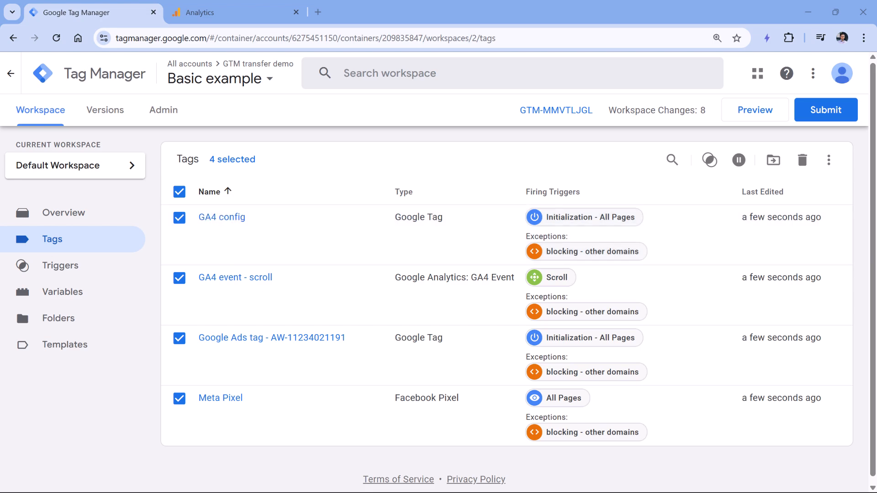
{"action": "mouse_move", "coordinate": [8, 146]}
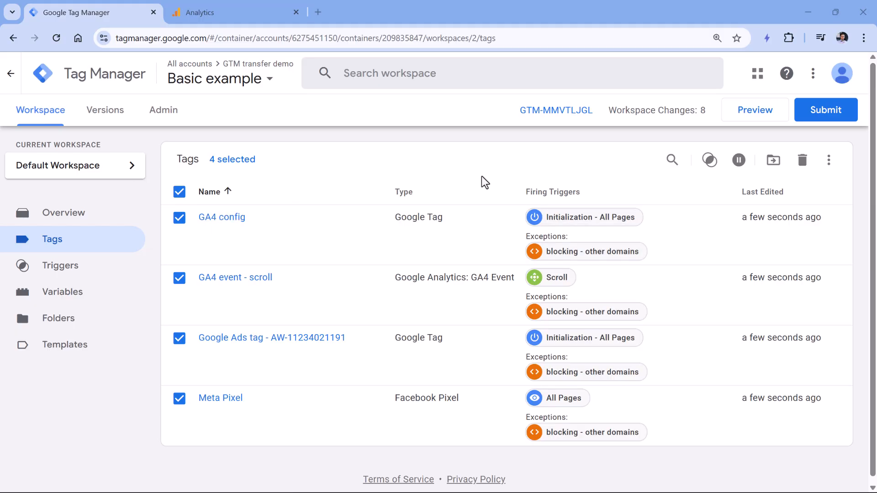
{"action": "mouse_move", "coordinate": [319, 223]}
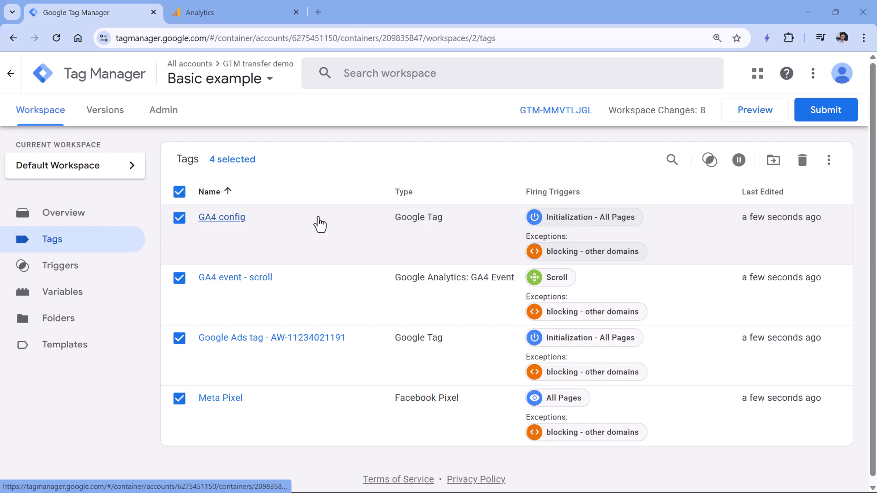
{"action": "mouse_move", "coordinate": [590, 252]}
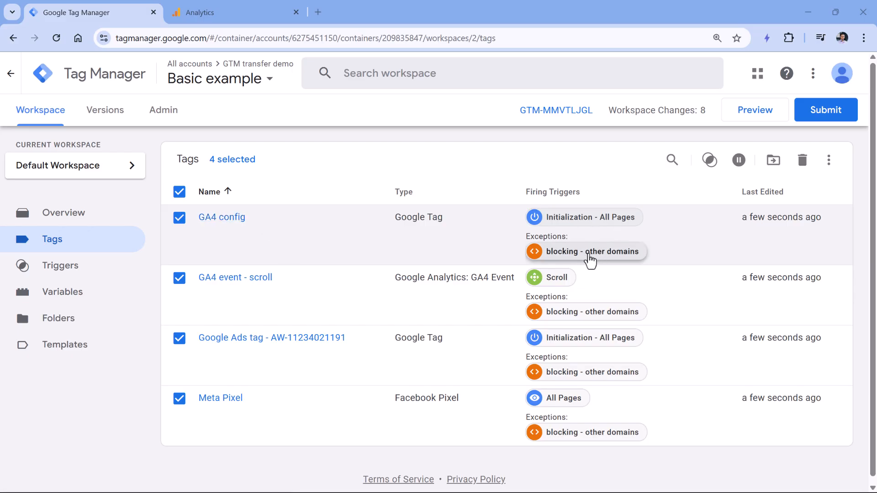
{"action": "mouse_move", "coordinate": [575, 331]}
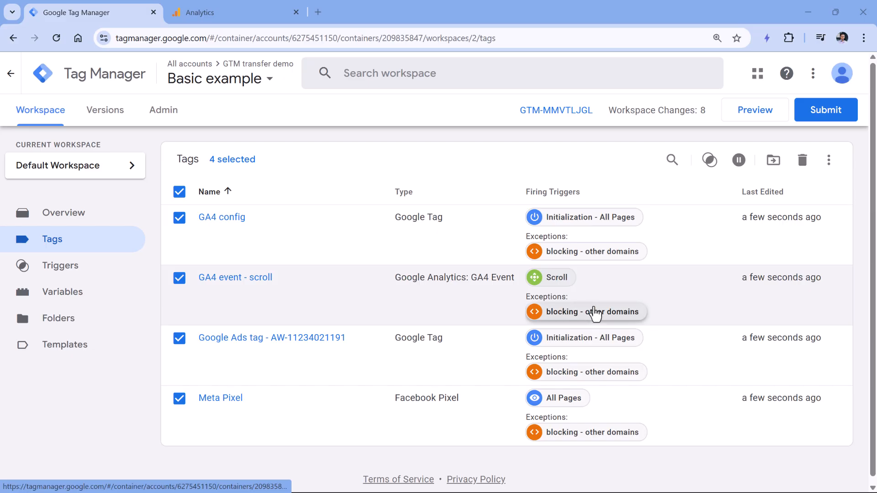
{"action": "mouse_move", "coordinate": [665, 297]}
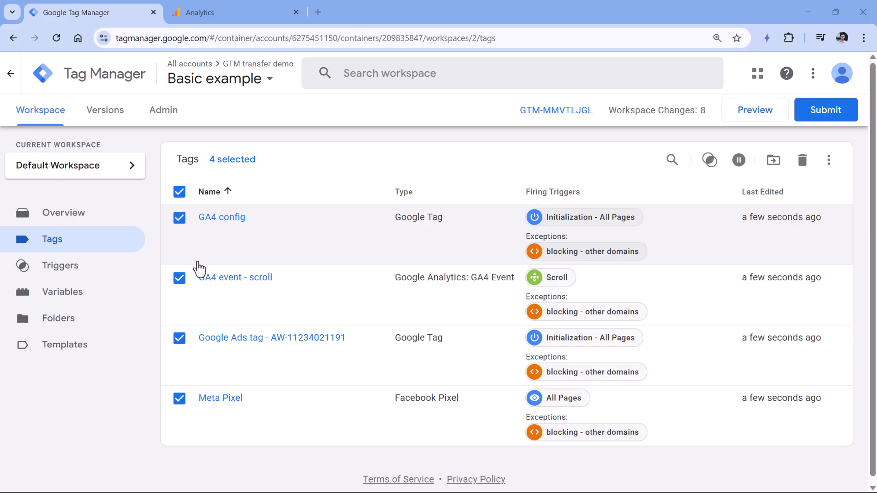
Step: Start a new Page View trigger that fires only on some page views
{"action": "left_click", "coordinate": [60, 265]}
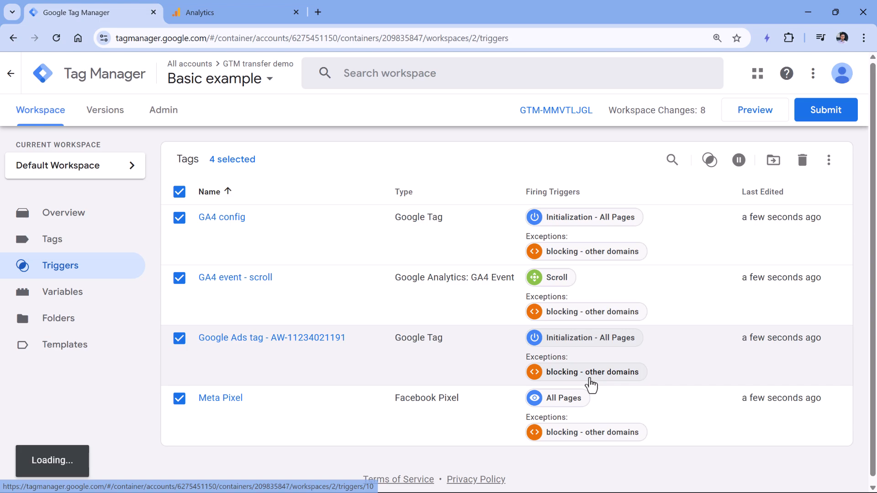
{"action": "left_click", "coordinate": [60, 265]}
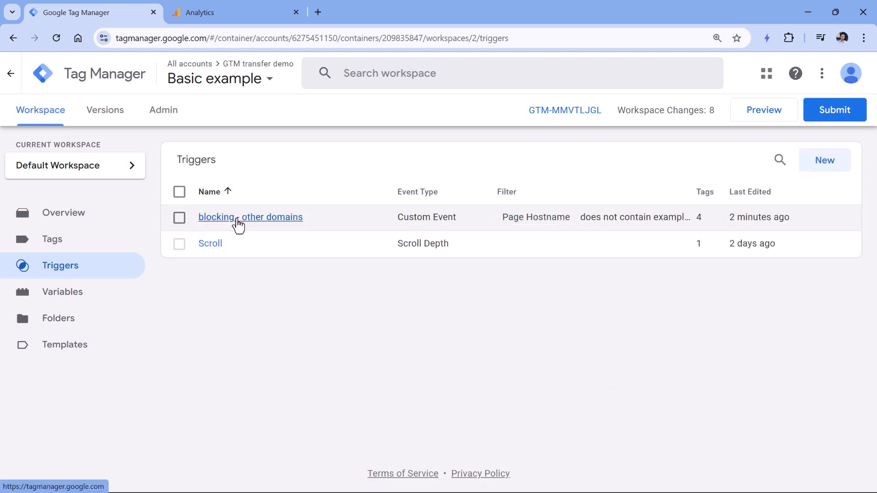
{"action": "left_click", "coordinate": [823, 160]}
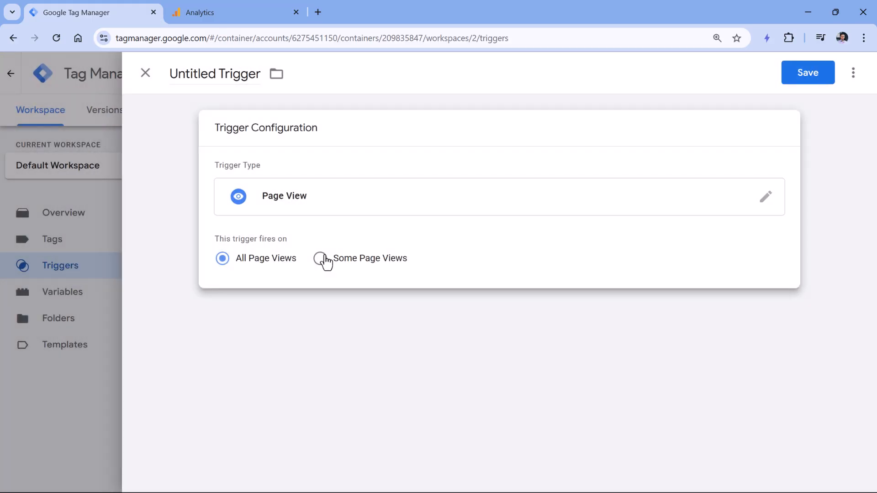
{"action": "left_click", "coordinate": [320, 258]}
{"action": "type", "text": "e"}
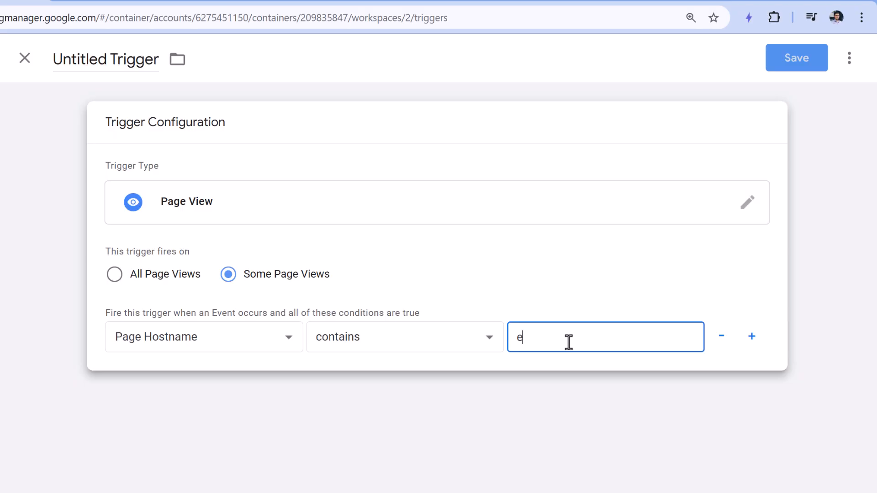
Step: Set Page Hostname contains example.com, name it 'All pages - example.com' and save
{"action": "type", "text": "xample.com"}
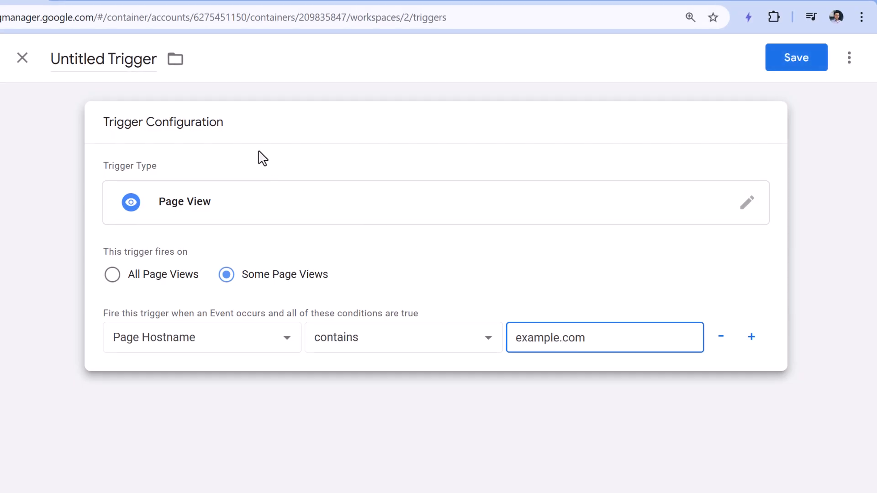
{"action": "type", "text": "All pages - example."}
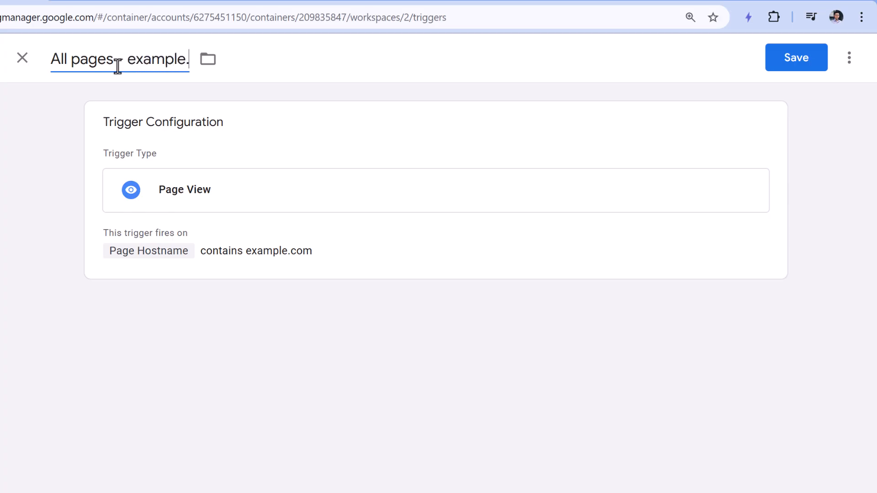
{"action": "left_click", "coordinate": [796, 57]}
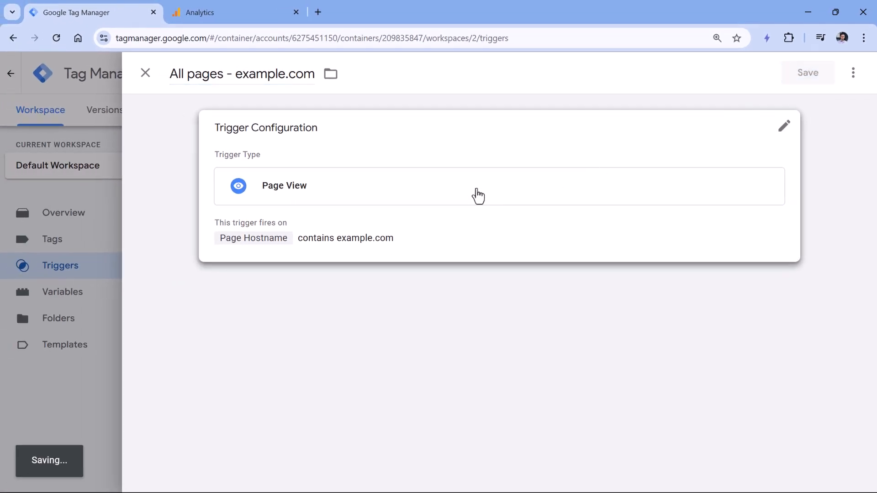
{"action": "left_click", "coordinate": [52, 239]}
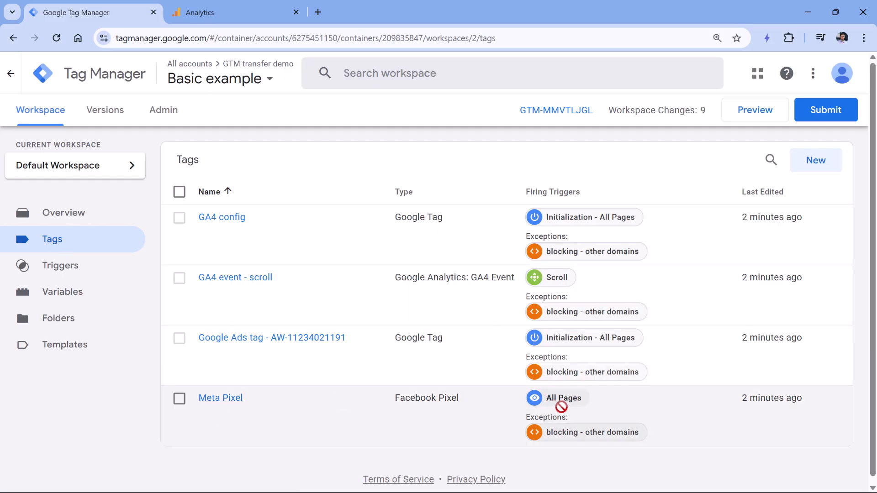
{"action": "mouse_move", "coordinate": [220, 398]}
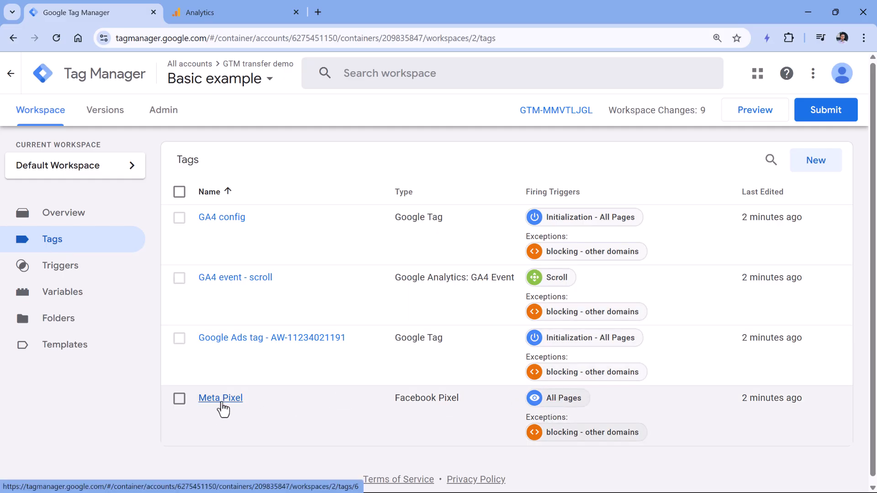
Step: Make Meta Pixel fire on 'All pages - example.com' instead of All Pages and save the tag
{"action": "left_click", "coordinate": [220, 398]}
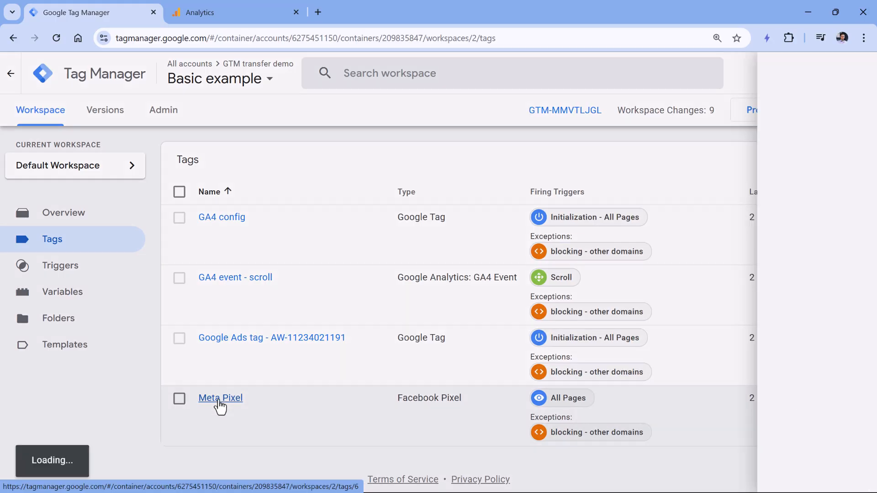
{"action": "left_click", "coordinate": [220, 398]}
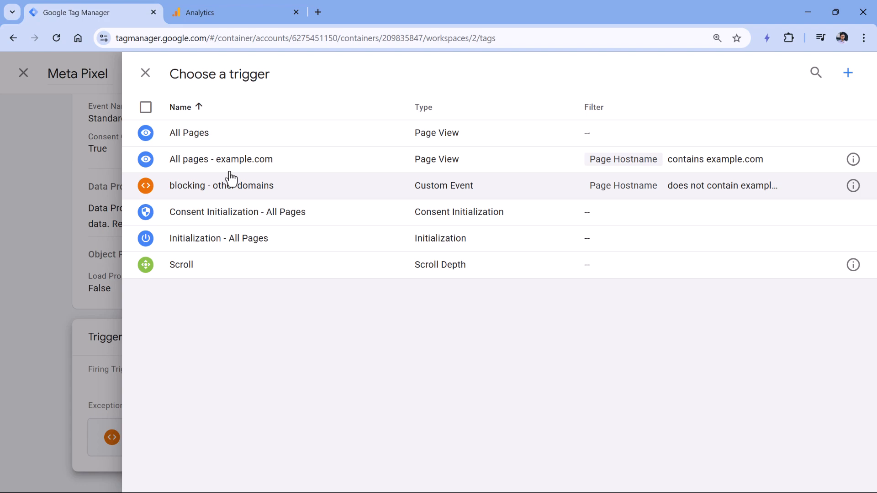
{"action": "left_click", "coordinate": [220, 159]}
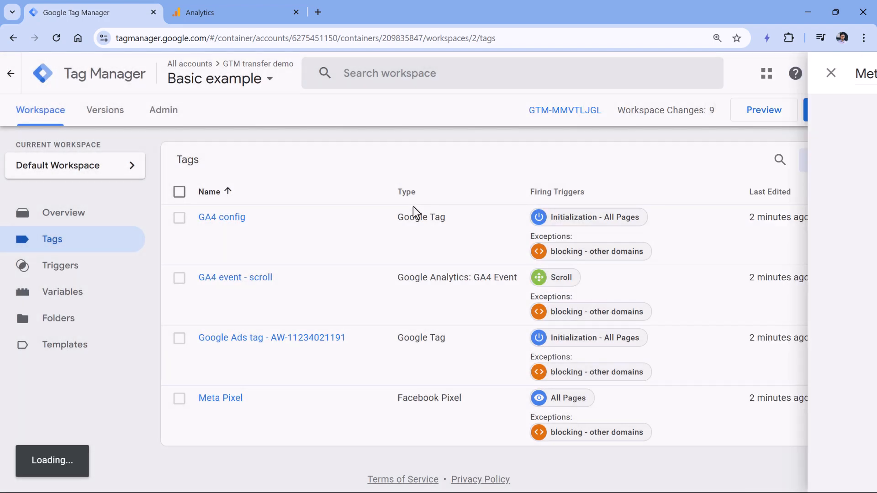
{"action": "left_click", "coordinate": [220, 398]}
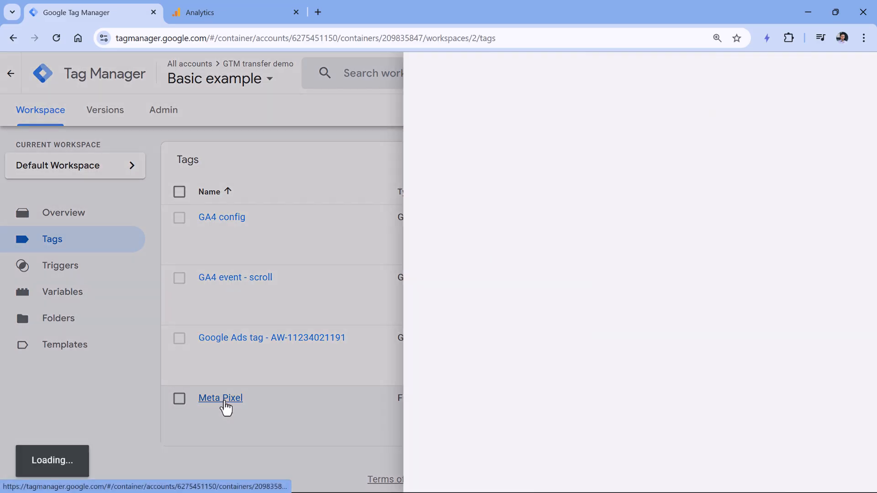
{"action": "left_click", "coordinate": [220, 398]}
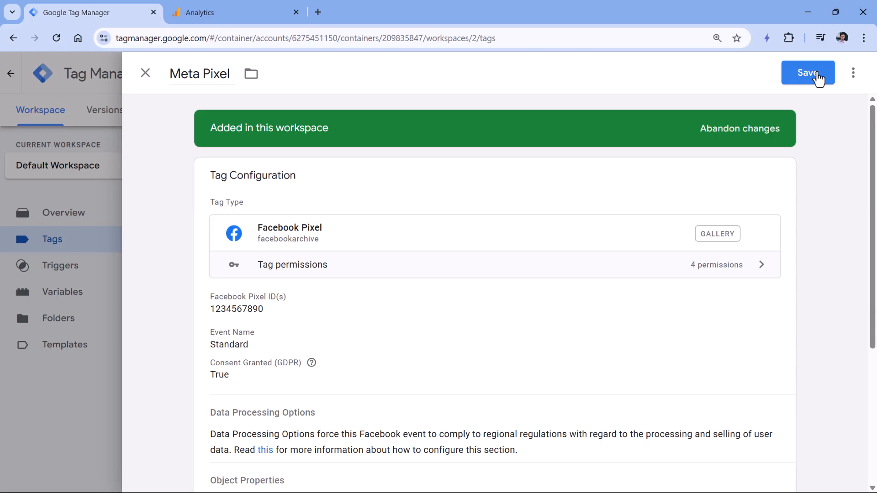
{"action": "left_click", "coordinate": [807, 72]}
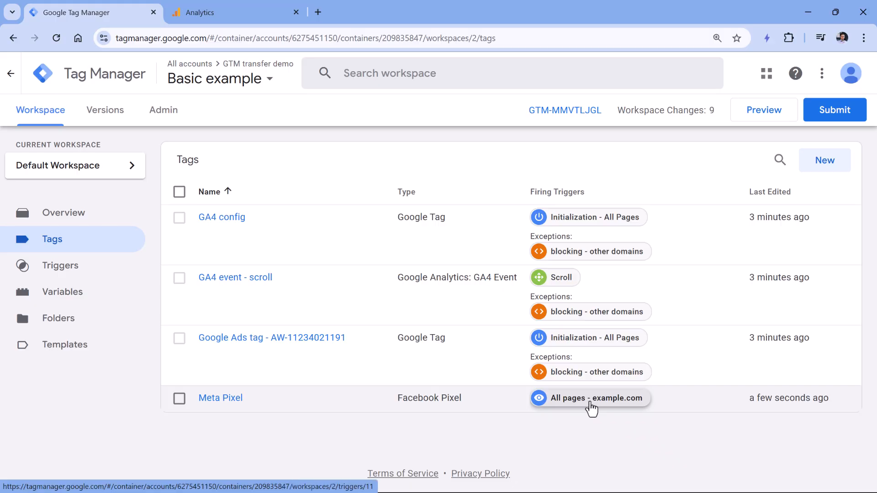
{"action": "mouse_move", "coordinate": [593, 417]}
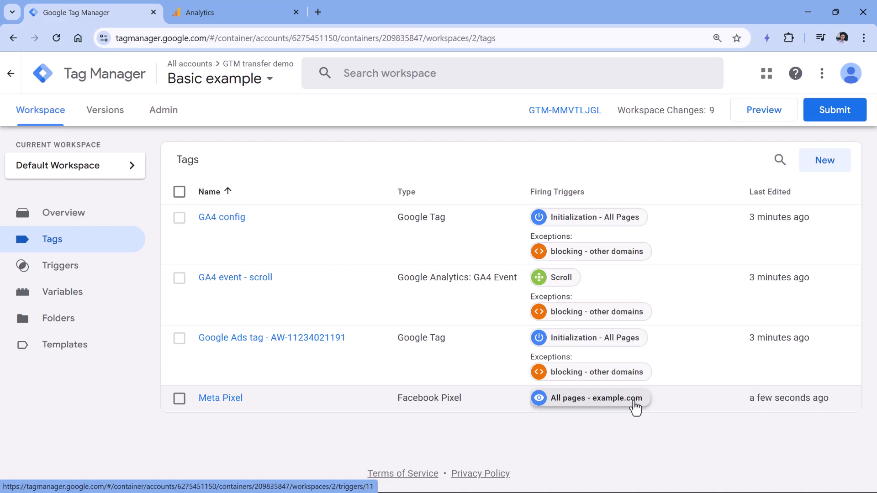
{"action": "mouse_move", "coordinate": [642, 407]}
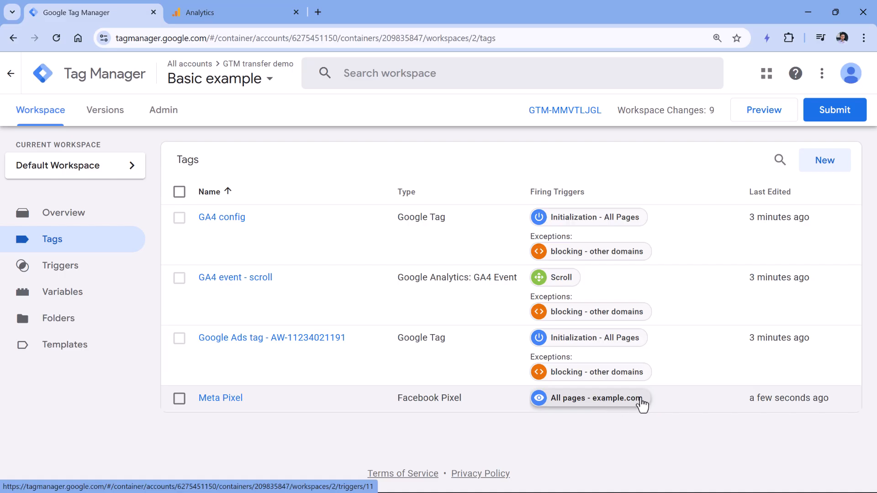
{"action": "mouse_move", "coordinate": [643, 403]}
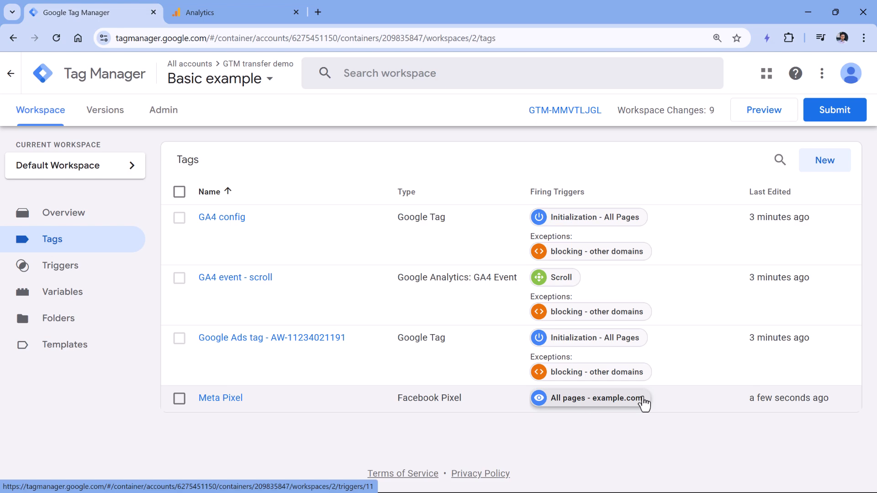